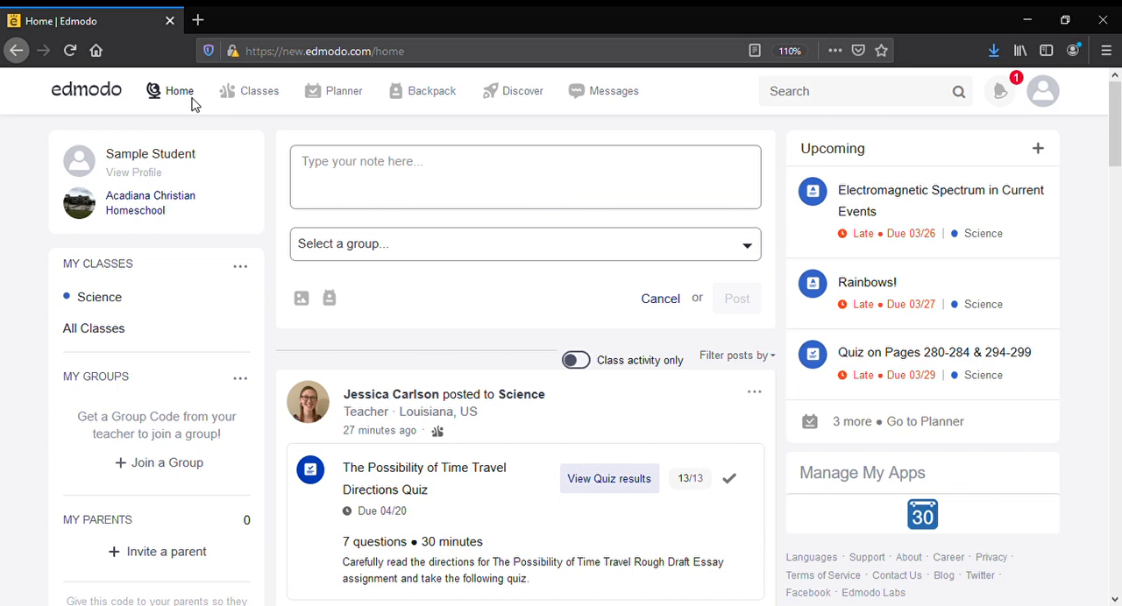
pyautogui.moveTo(270, 200)
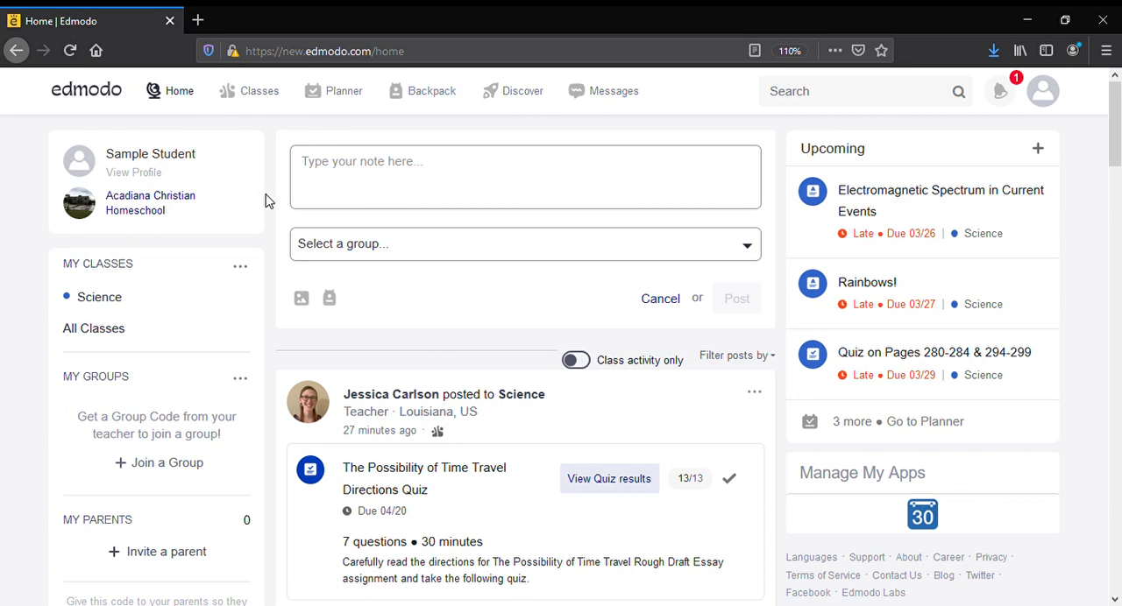
pyautogui.moveTo(261, 183)
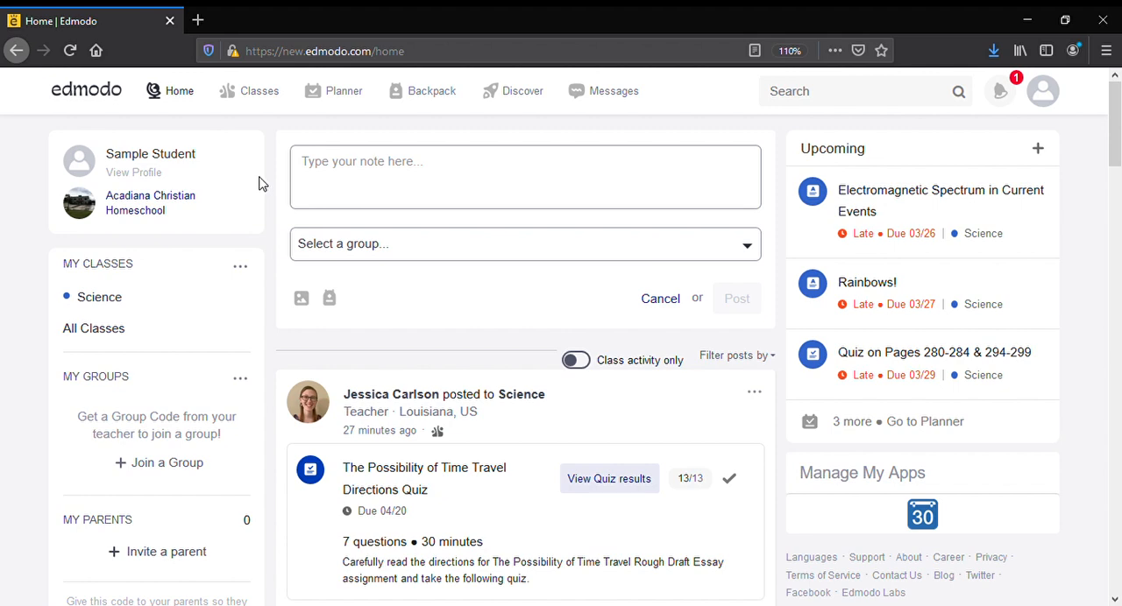
# Reveal the Classes submenu with its Class Management and Progress options.
pyautogui.click(260, 91)
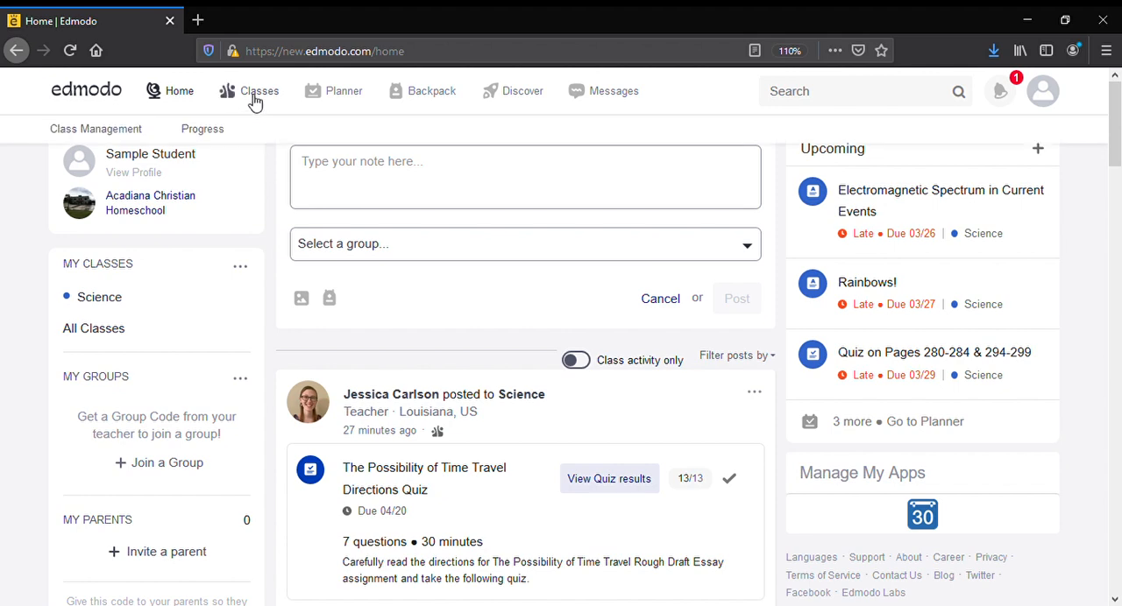
pyautogui.moveTo(184, 98)
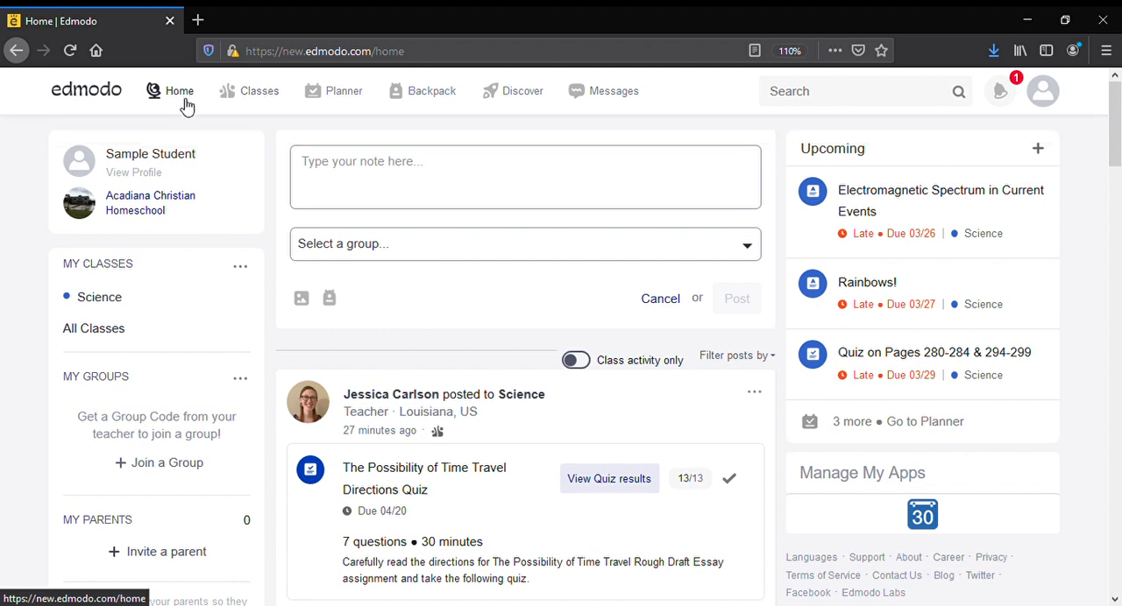
pyautogui.click(259, 91)
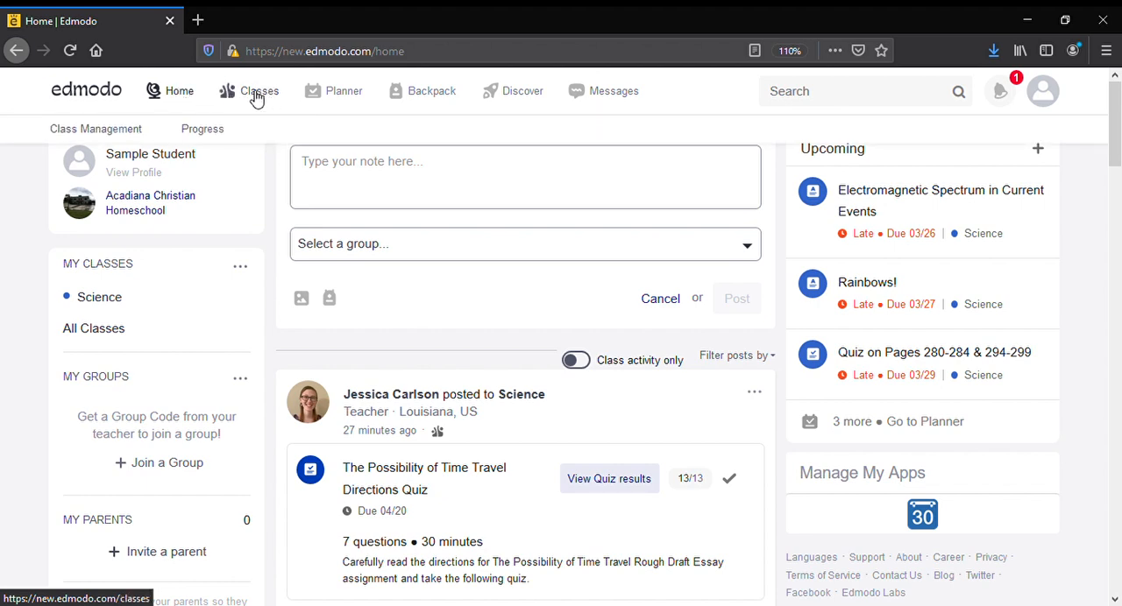
pyautogui.moveTo(236, 156)
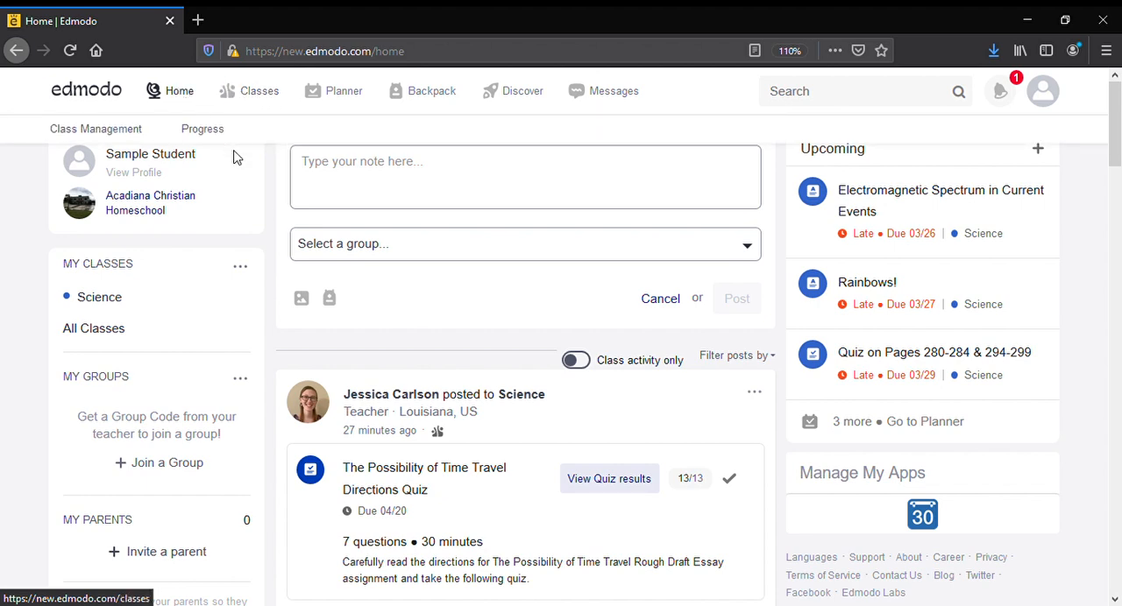
pyautogui.moveTo(249, 96)
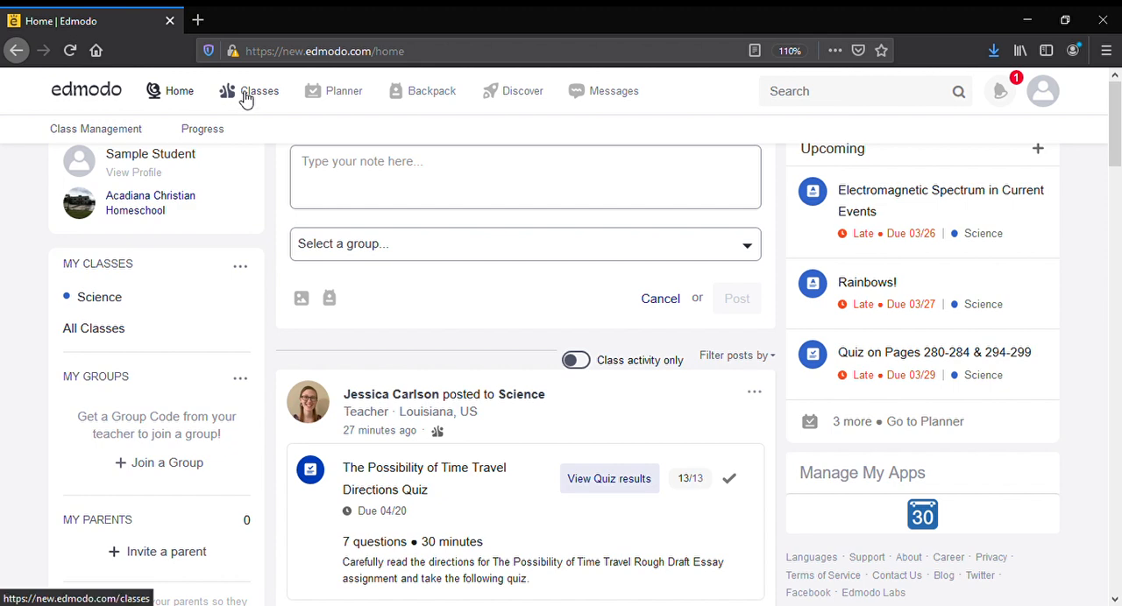
pyautogui.moveTo(204, 130)
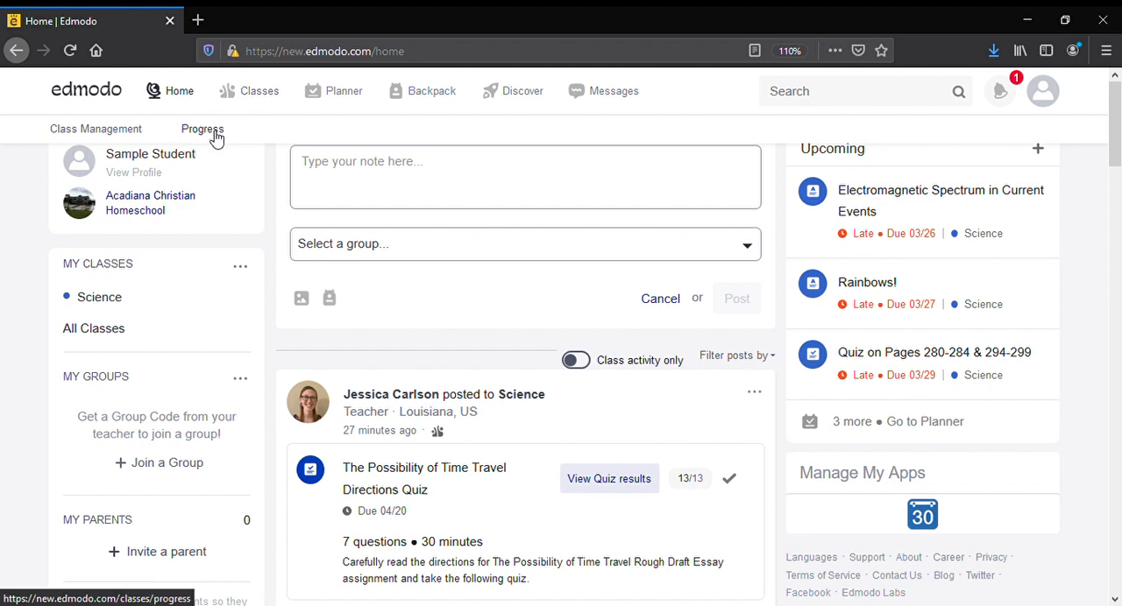
# Go to the Progress overview listing Science at a 100% grade with 0 badges.
pyautogui.click(203, 129)
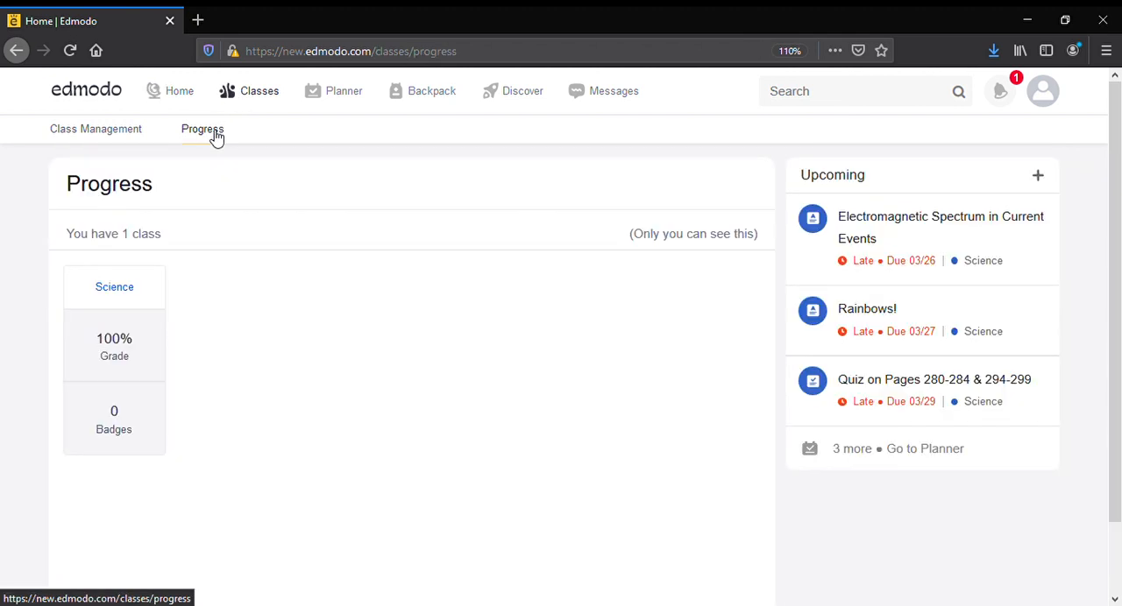
pyautogui.moveTo(165, 157)
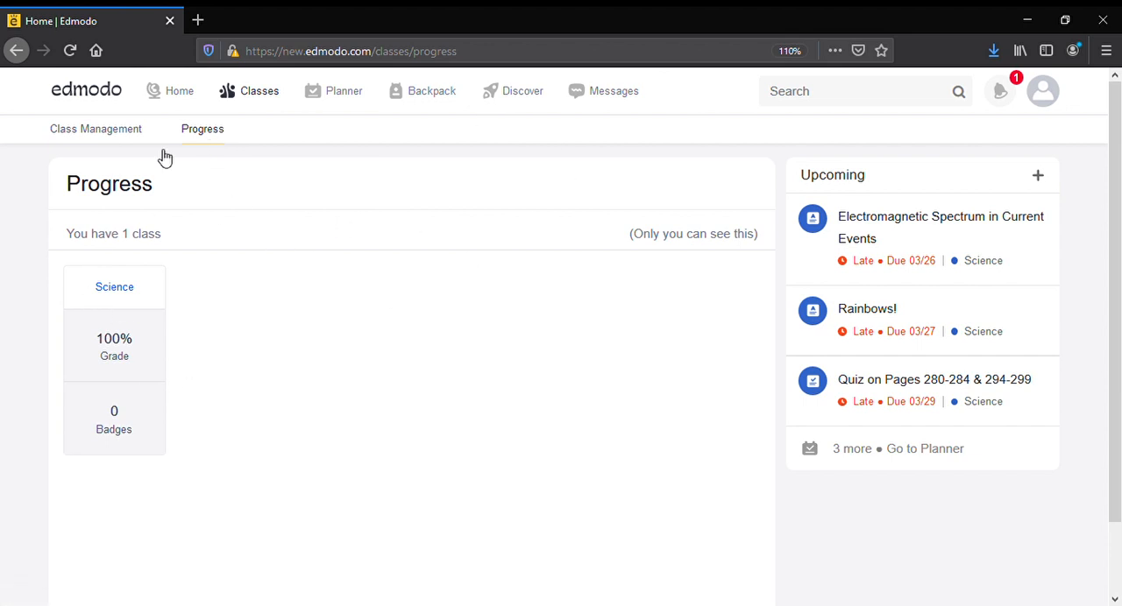
pyautogui.moveTo(127, 294)
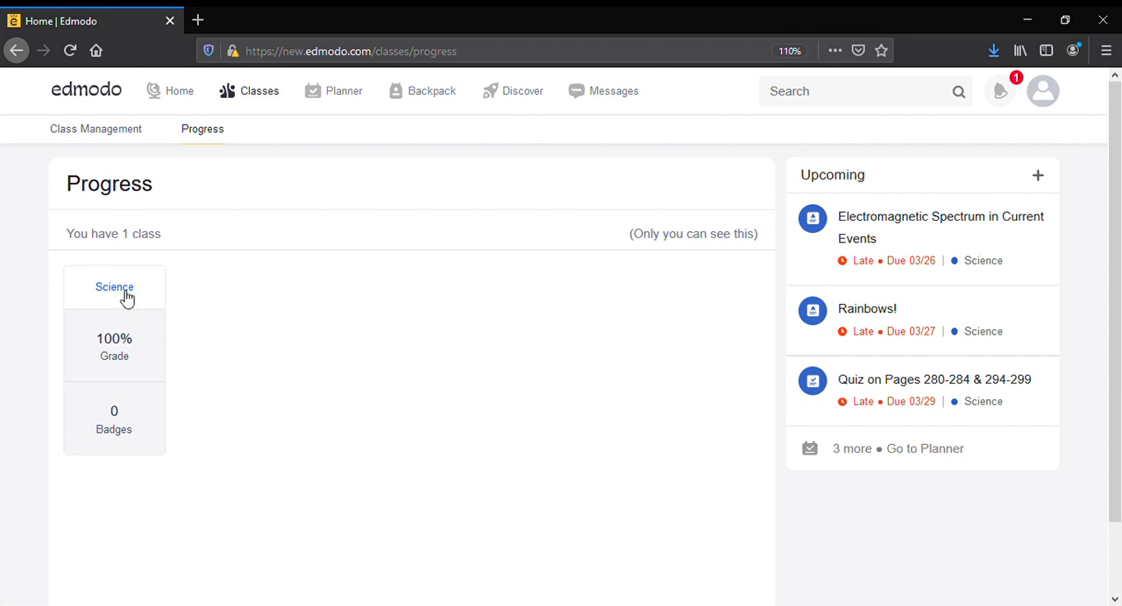
pyautogui.moveTo(125, 336)
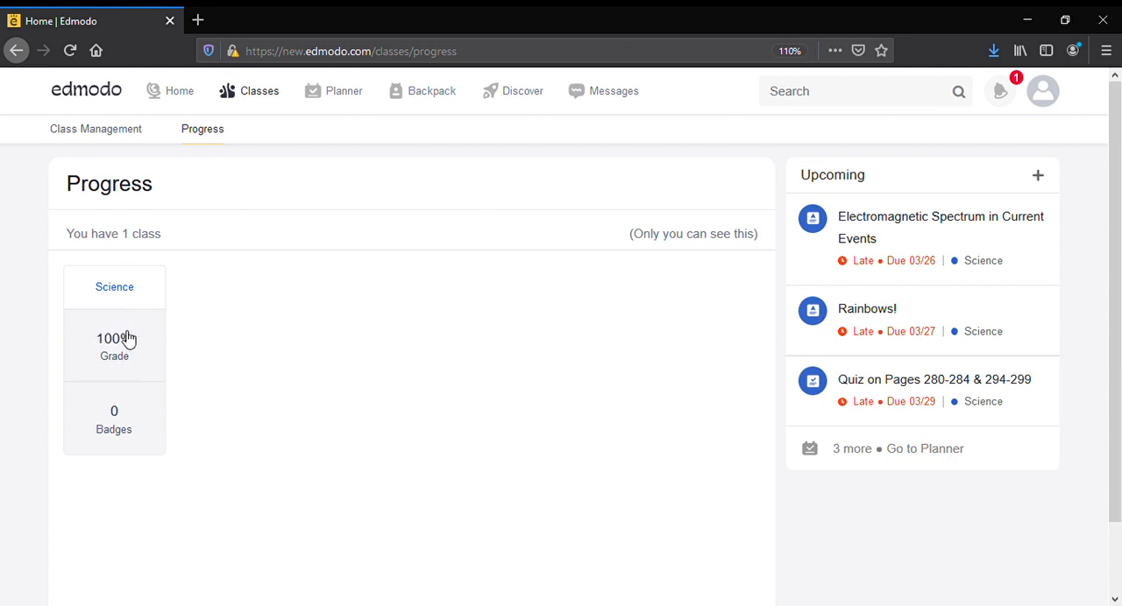
pyautogui.moveTo(117, 293)
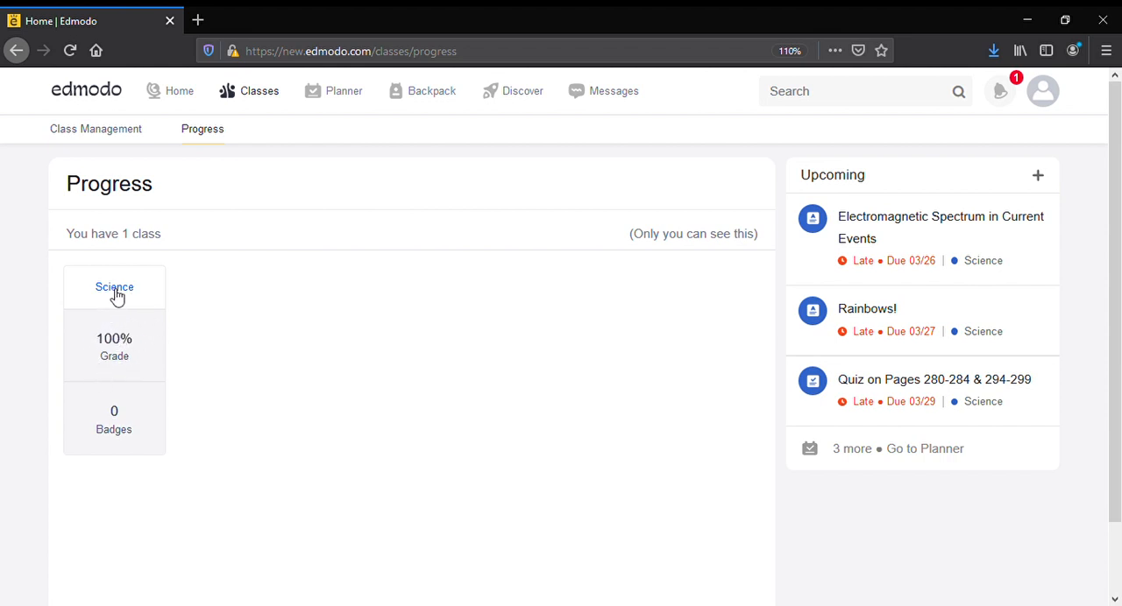
# View the Science class's per-assignment grades and look through the full 33/33 list.
pyautogui.click(114, 288)
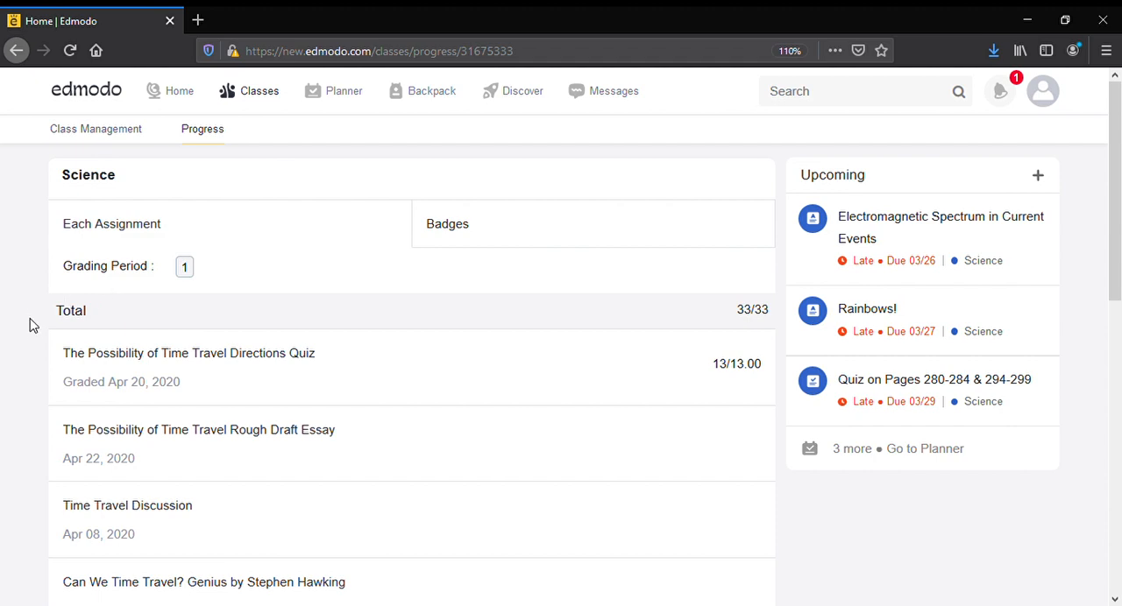
pyautogui.scroll(-3)
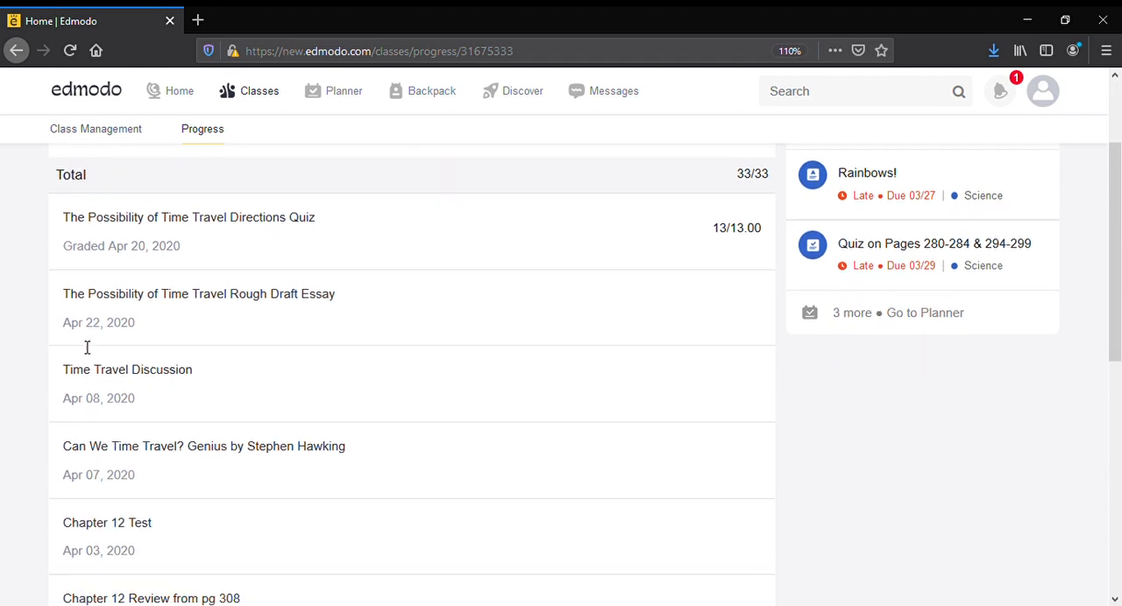
pyautogui.scroll(-3)
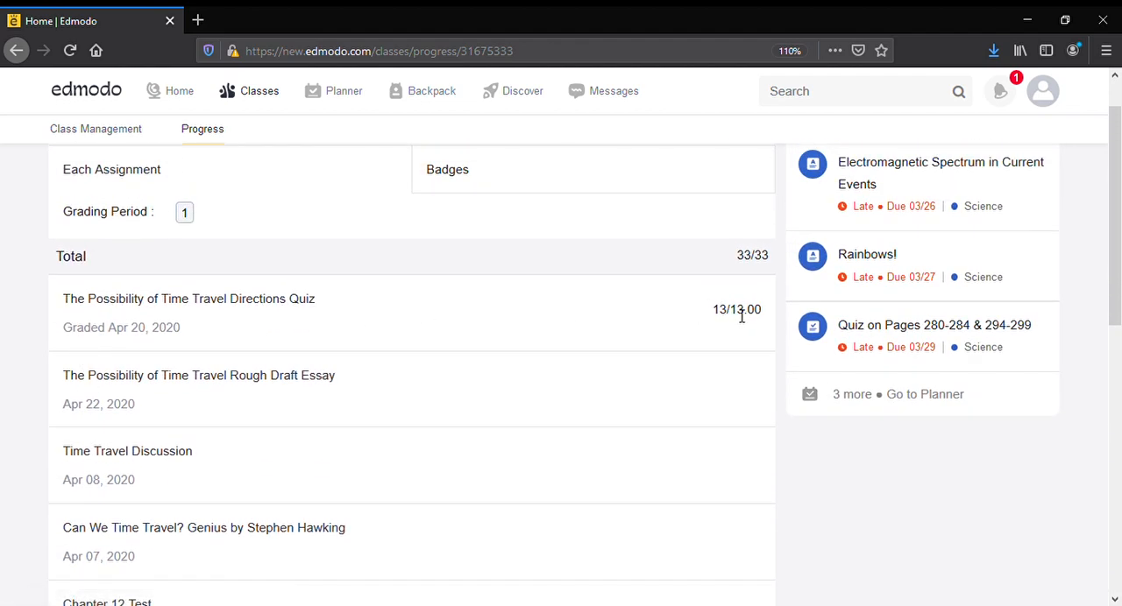
pyautogui.scroll(-3)
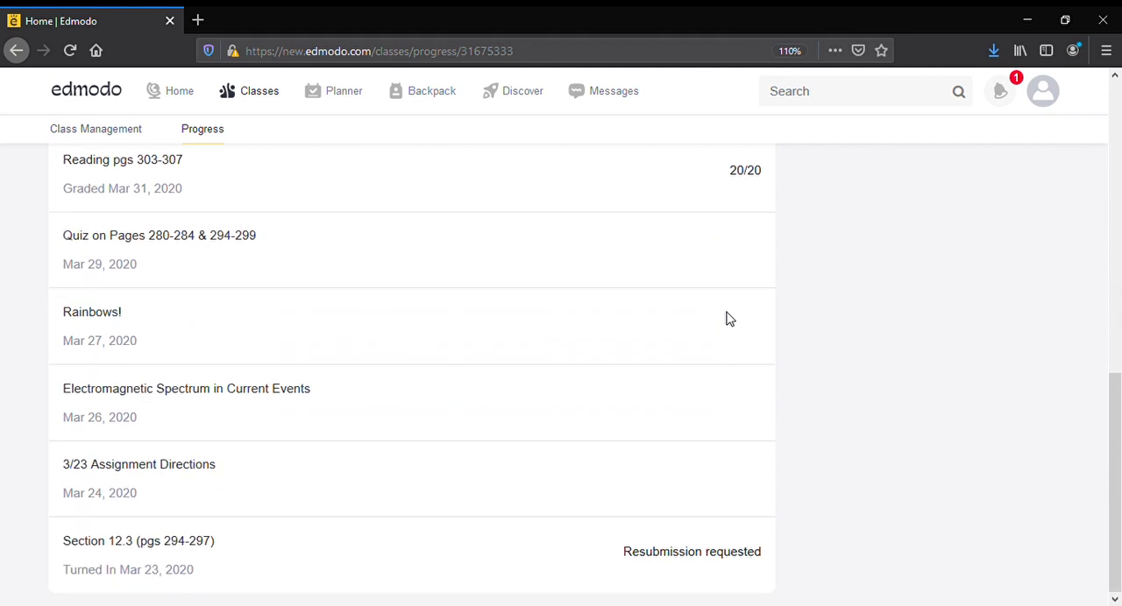
pyautogui.moveTo(719, 557)
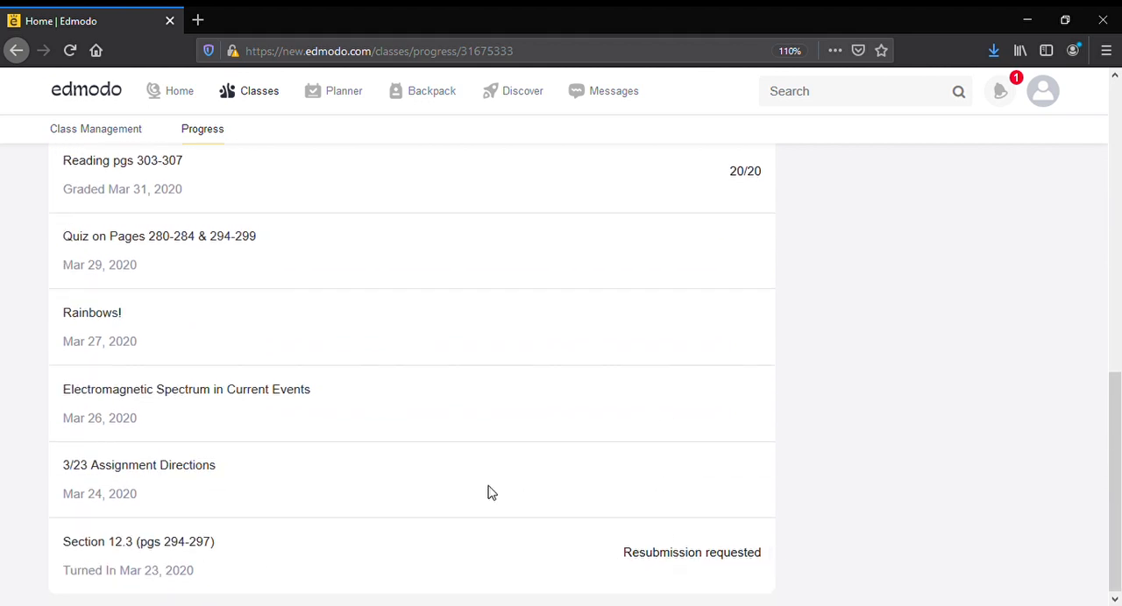
pyautogui.scroll(3)
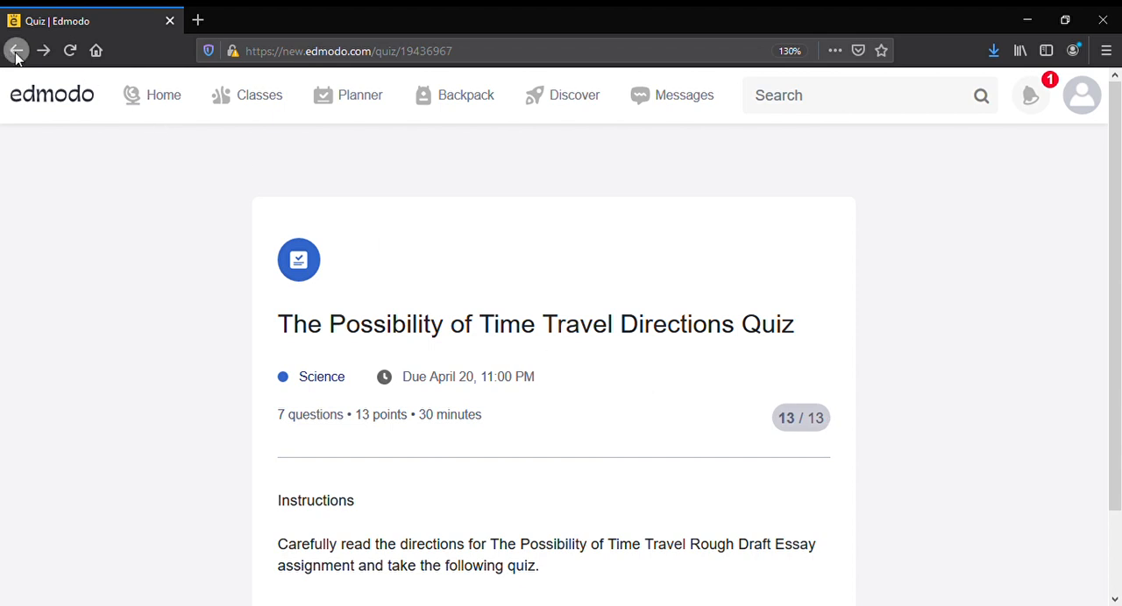
pyautogui.moveTo(126, 252)
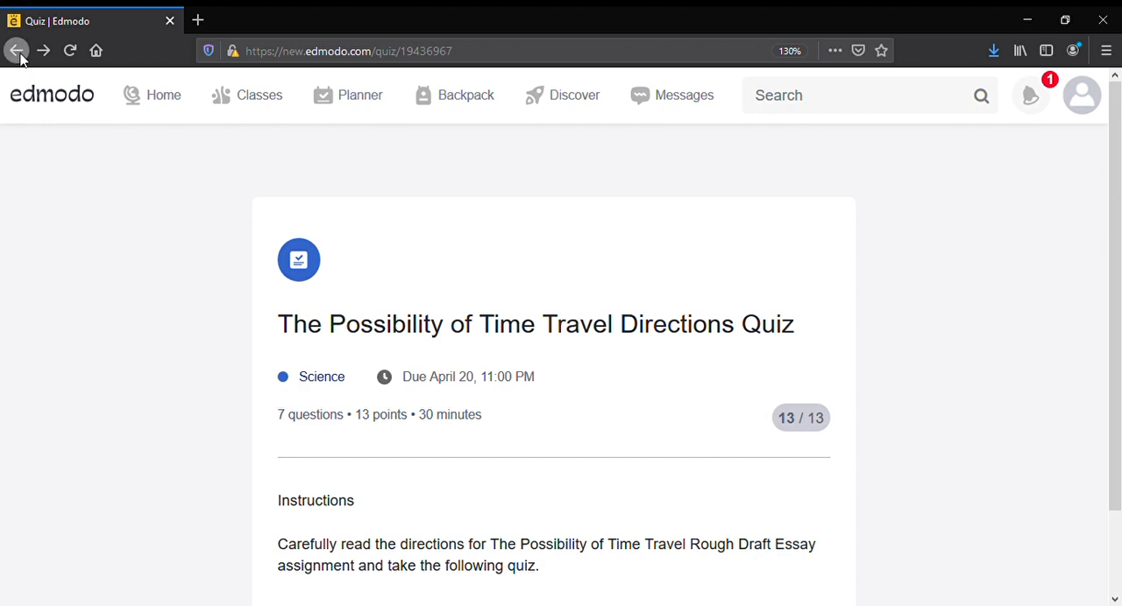
pyautogui.click(21, 49)
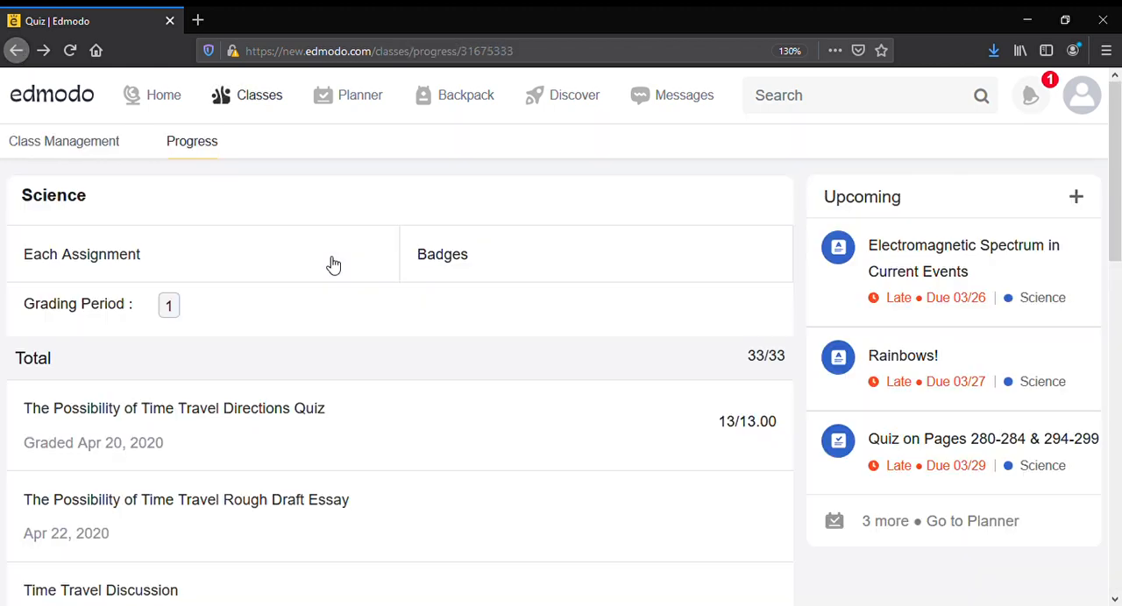
pyautogui.scroll(-3)
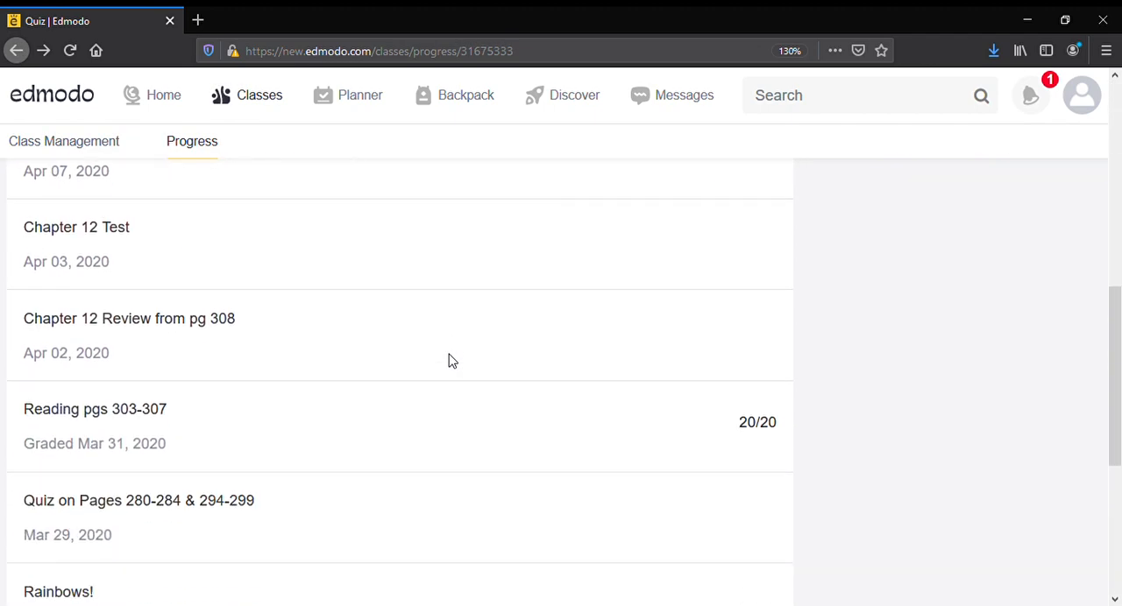
pyautogui.scroll(-3)
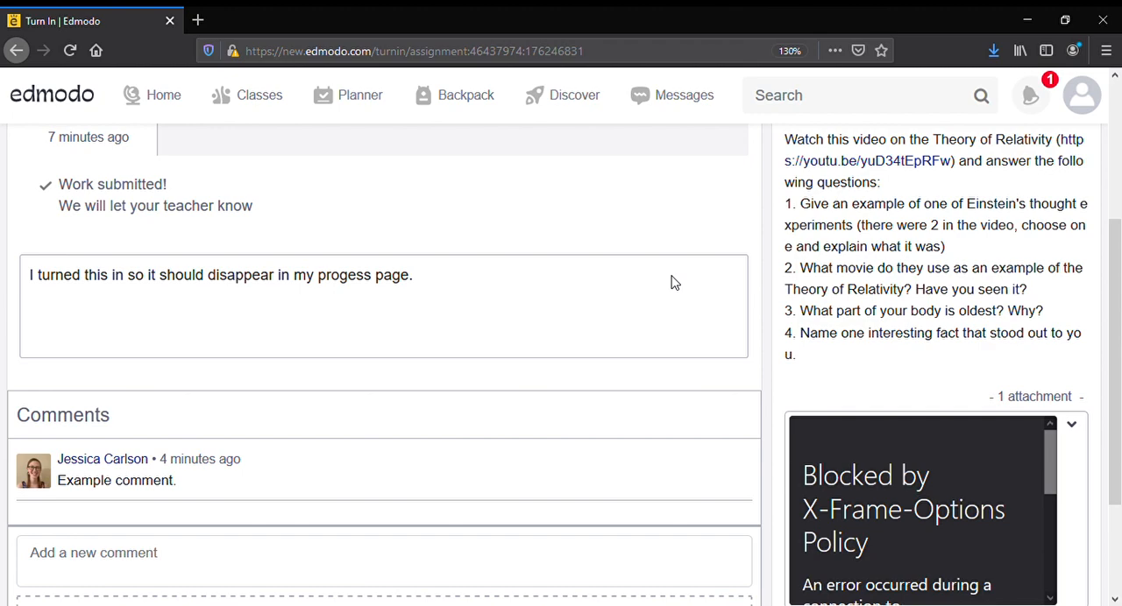
pyautogui.moveTo(218, 459)
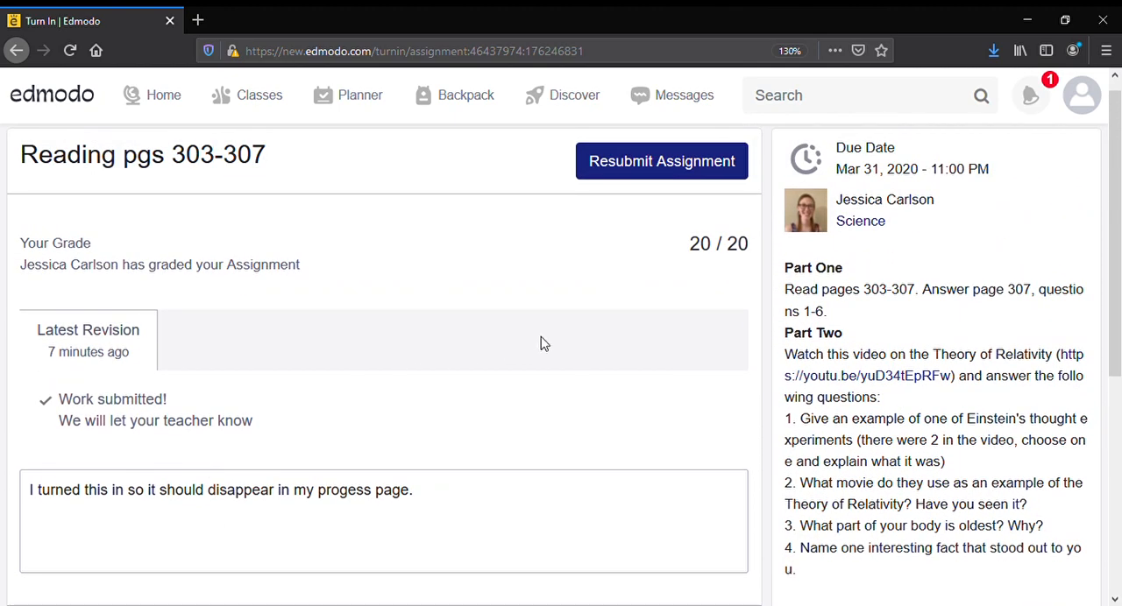
pyautogui.moveTo(393, 419)
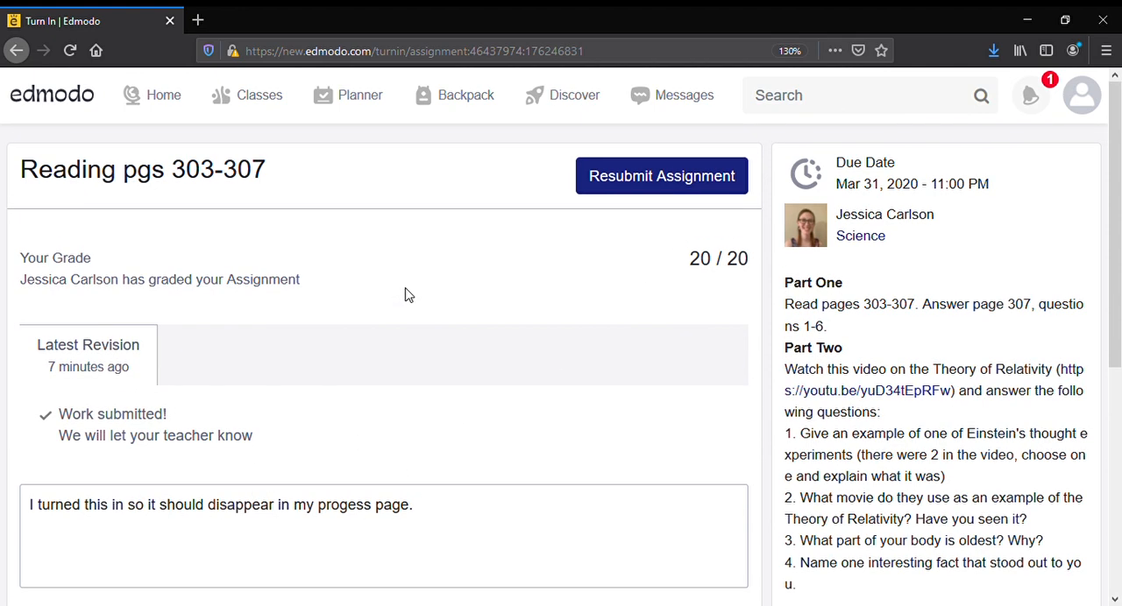
pyautogui.click(161, 95)
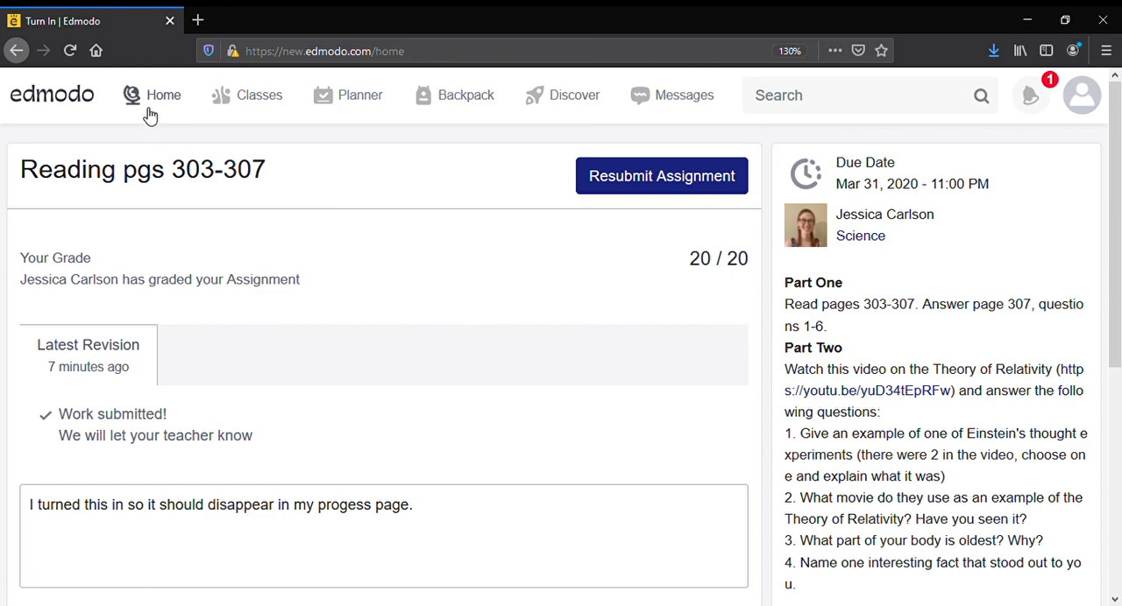
# Return to the Home feed showing the Upcoming panel of late Science assignments.
pyautogui.click(158, 95)
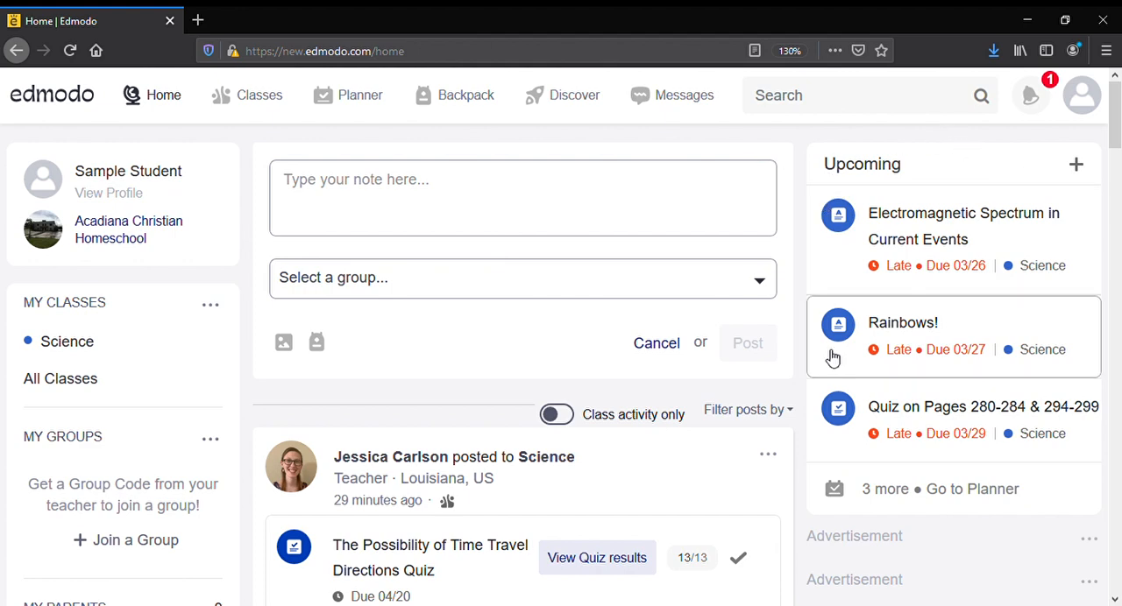
pyautogui.moveTo(872, 435)
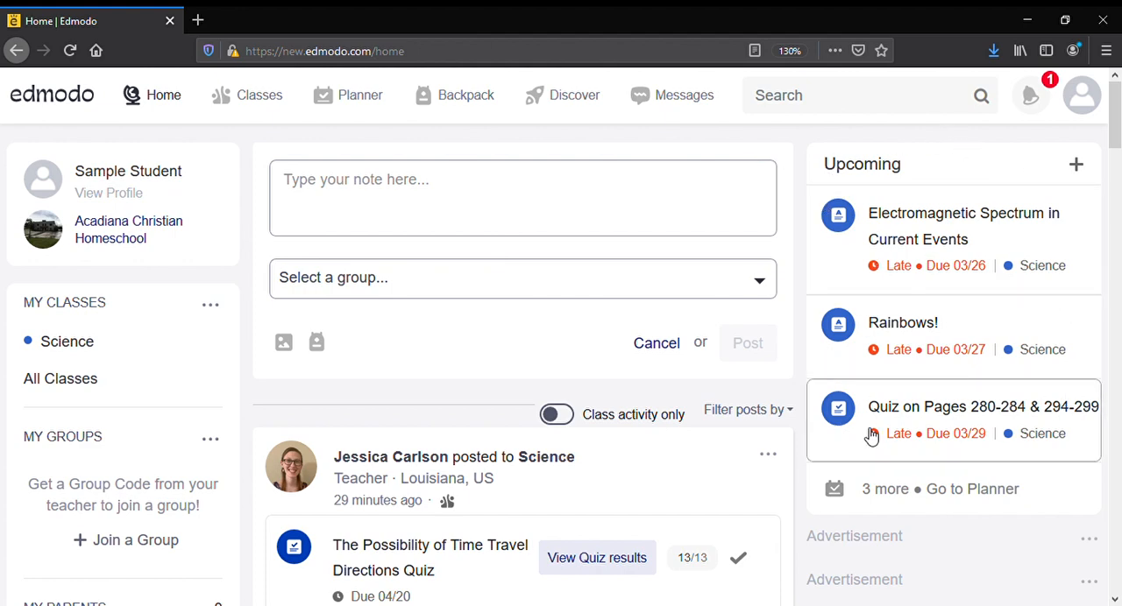
pyautogui.moveTo(1014, 245)
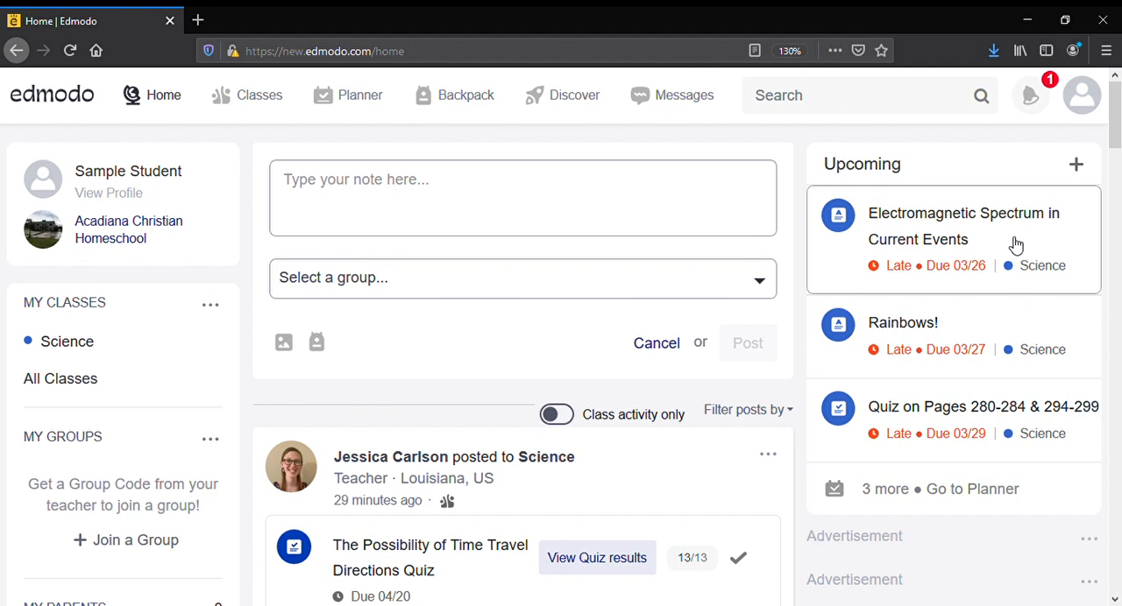
pyautogui.moveTo(1052, 291)
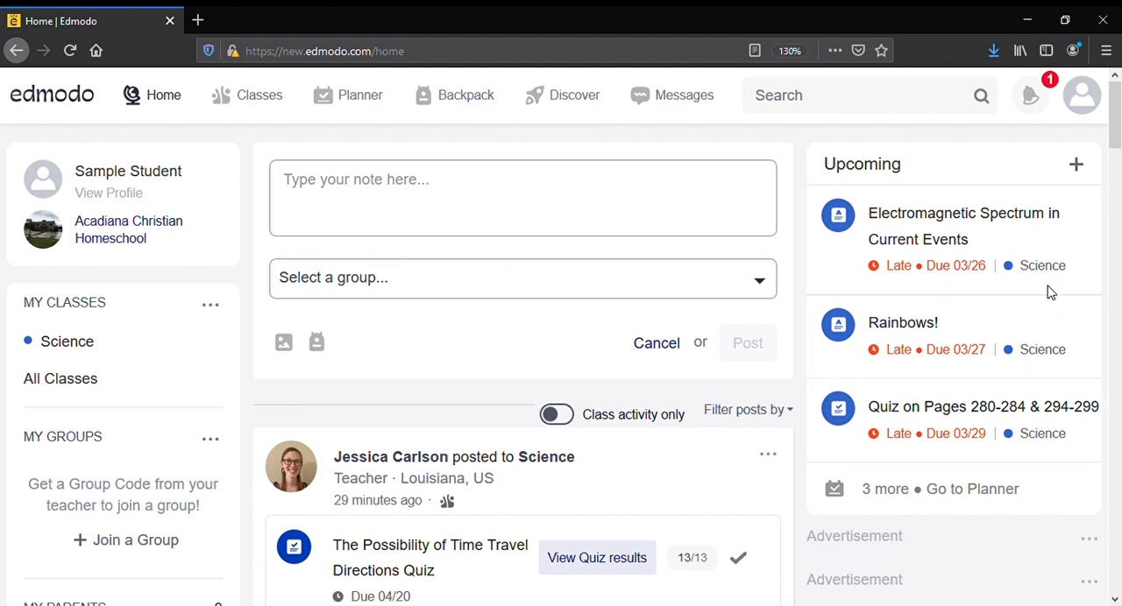
pyautogui.moveTo(897, 239)
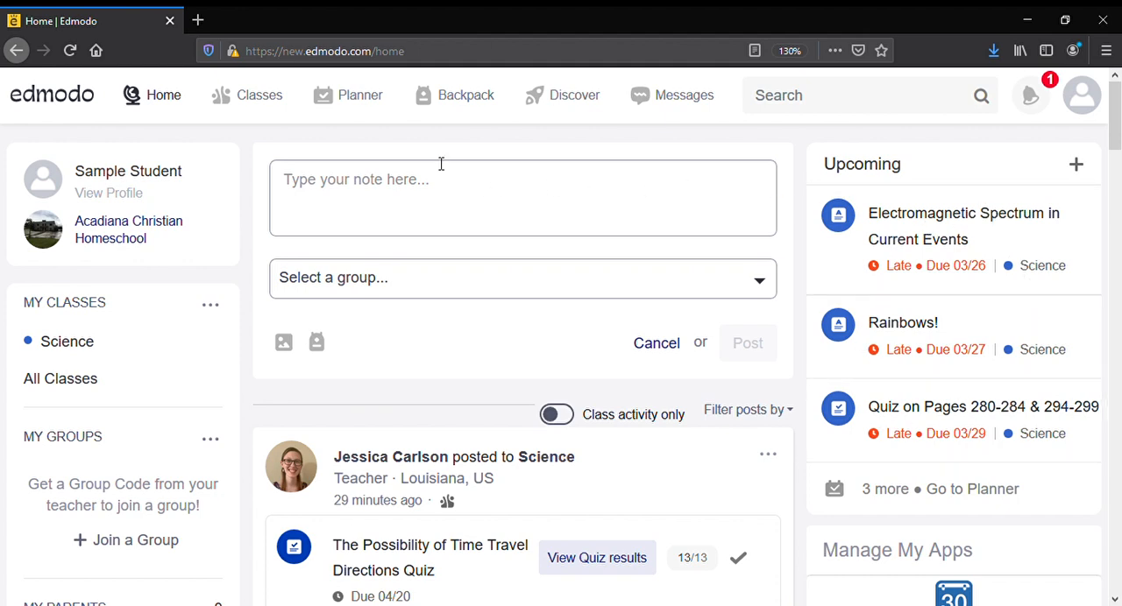
pyautogui.moveTo(329, 104)
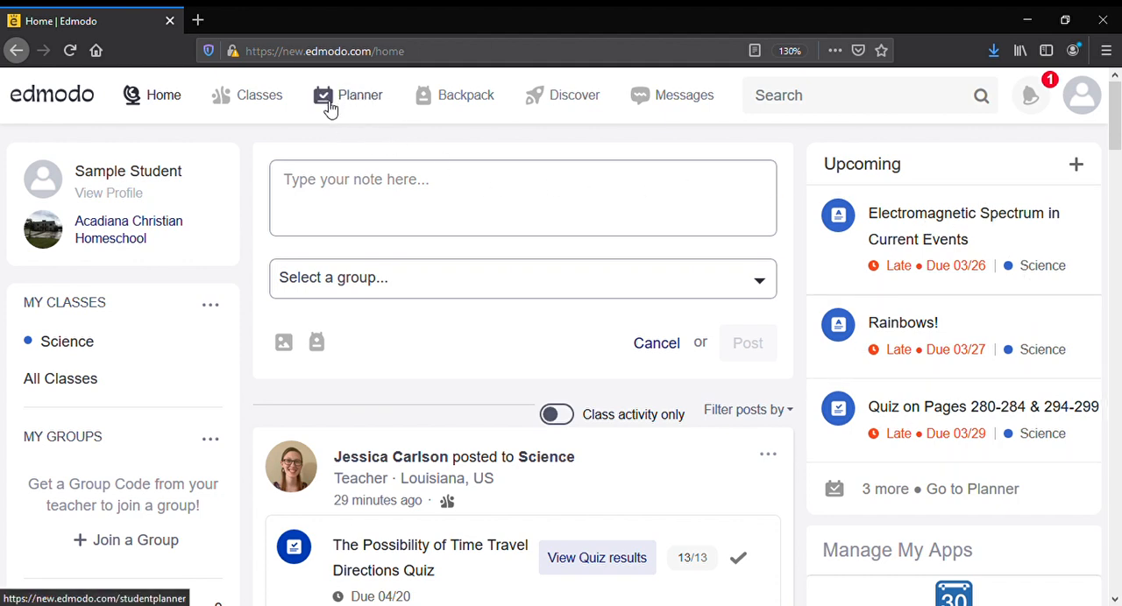
pyautogui.moveTo(385, 91)
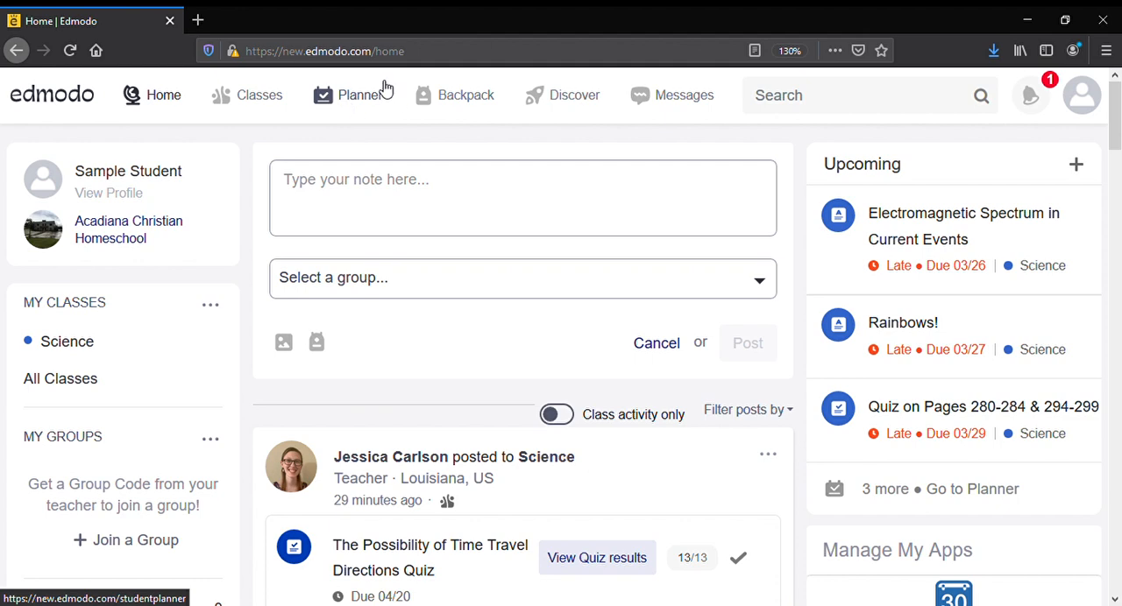
# Go to the Planner and look through the Upcoming list from overdue tasks to the Time Travel essay.
pyautogui.click(365, 95)
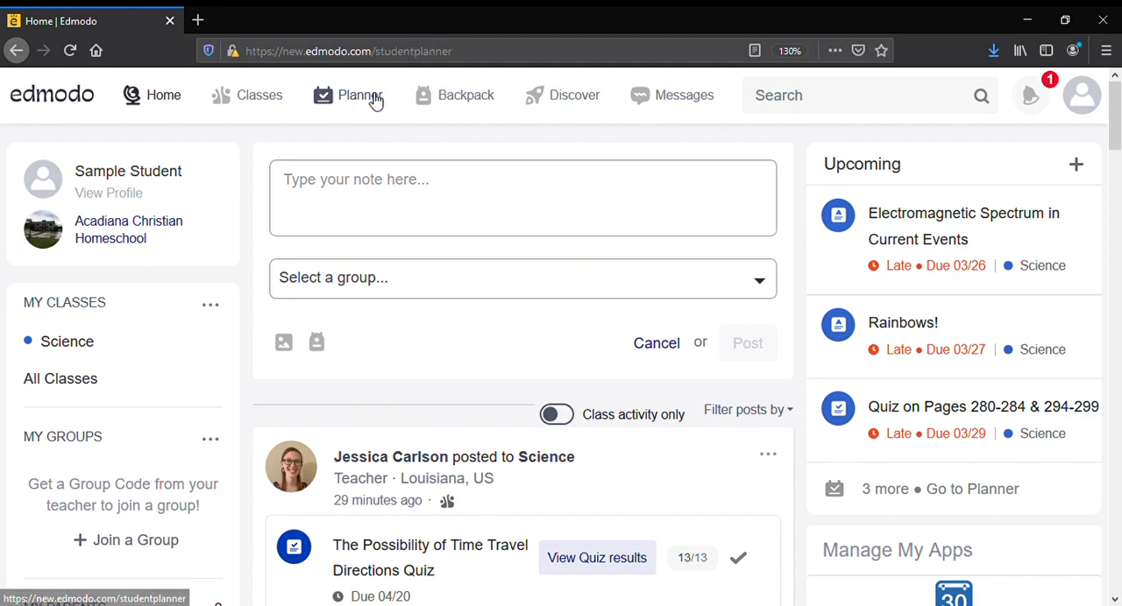
pyautogui.click(359, 95)
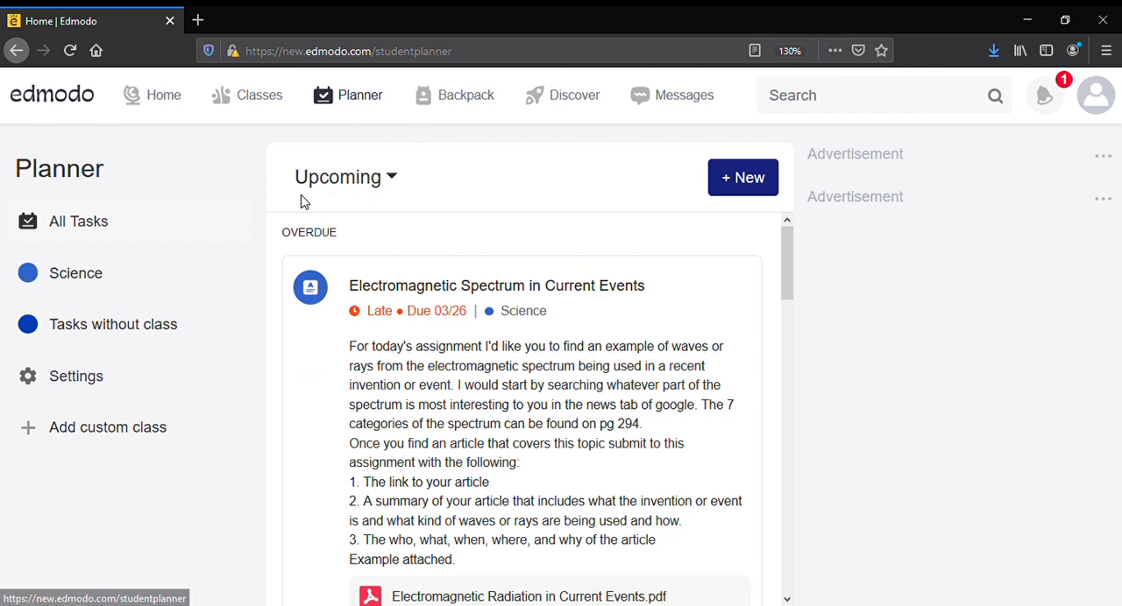
pyautogui.scroll(-3)
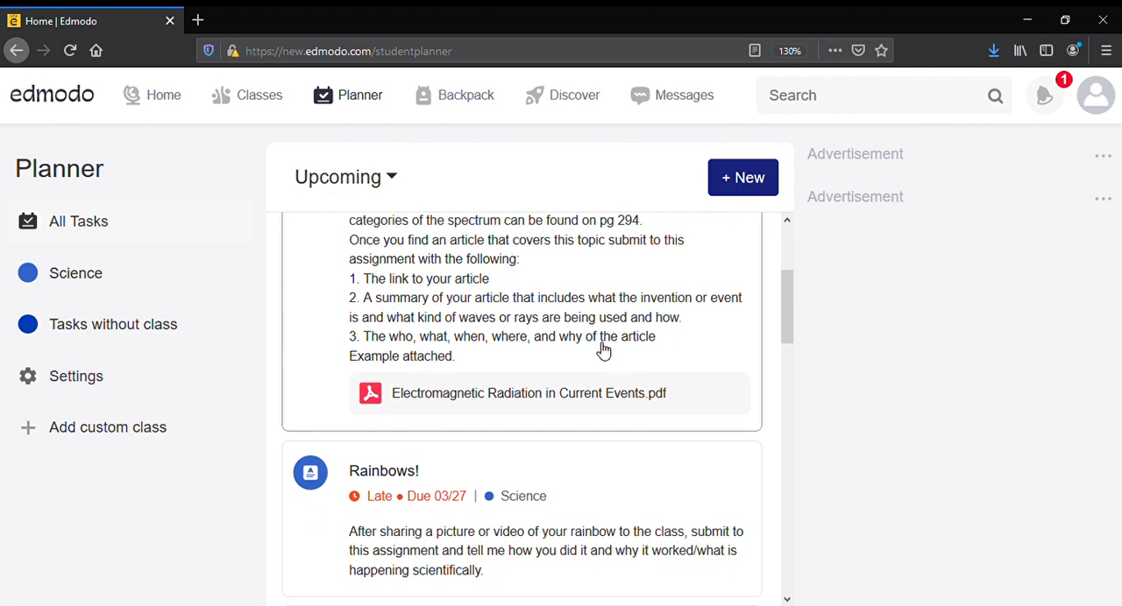
pyautogui.scroll(-3)
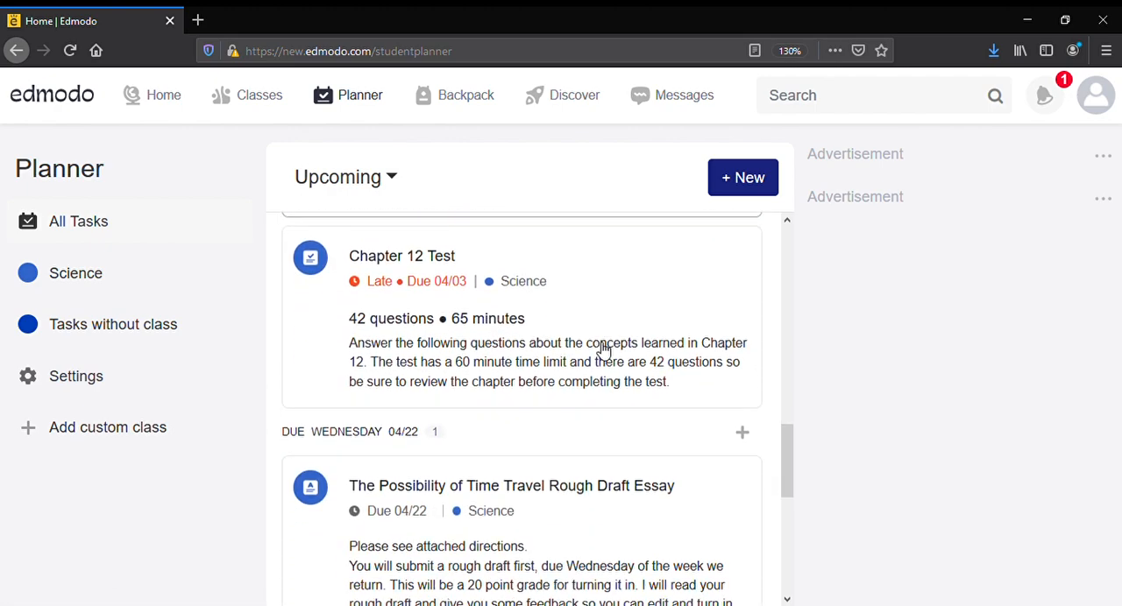
pyautogui.scroll(-3)
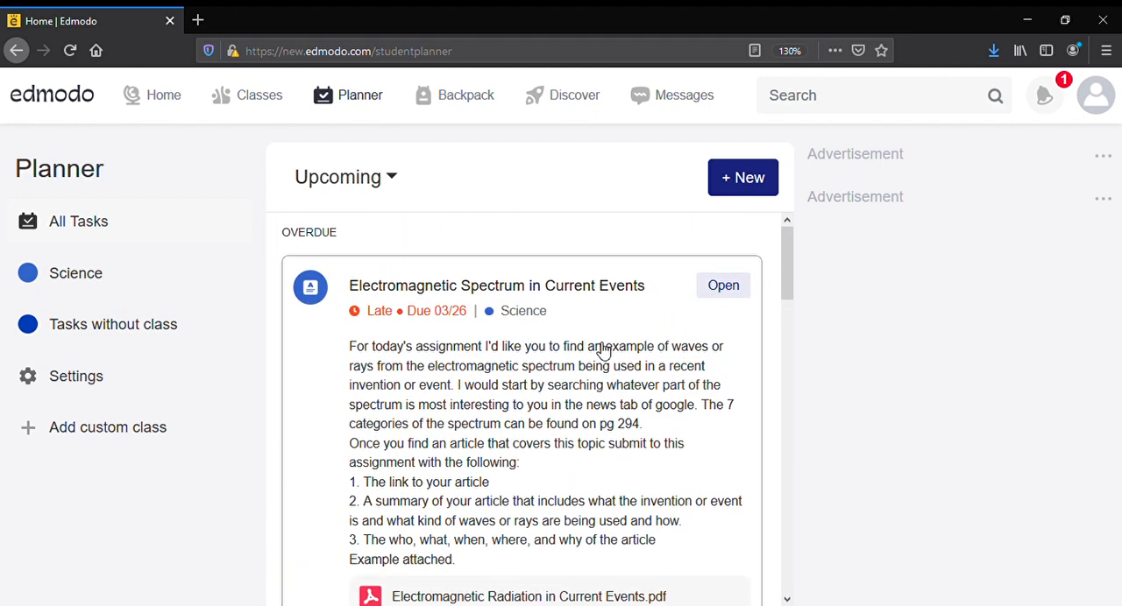
pyautogui.click(343, 176)
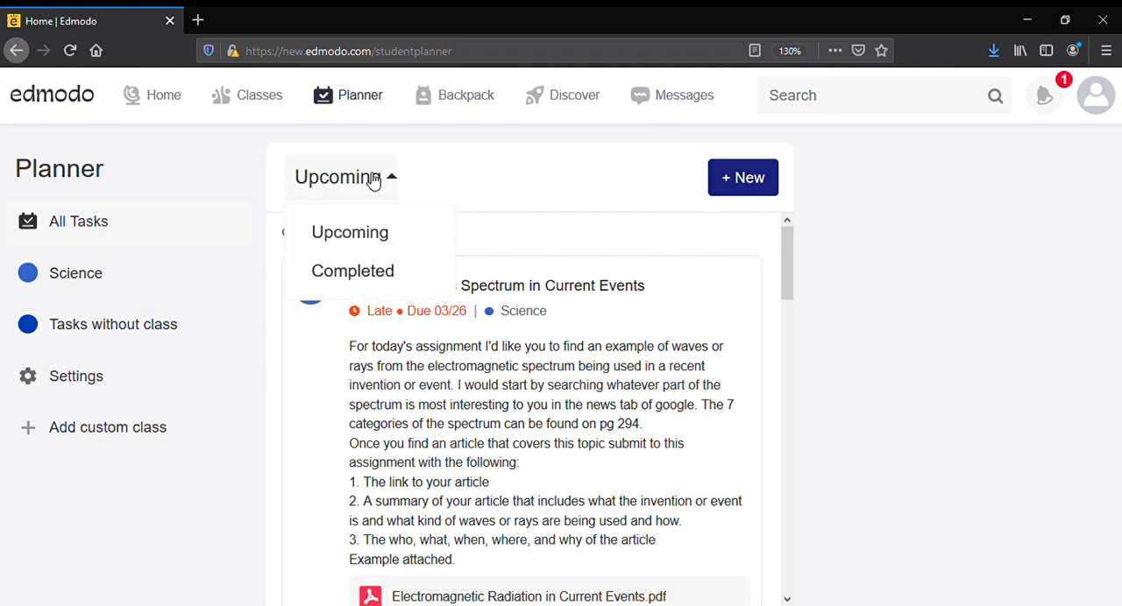
pyautogui.moveTo(363, 186)
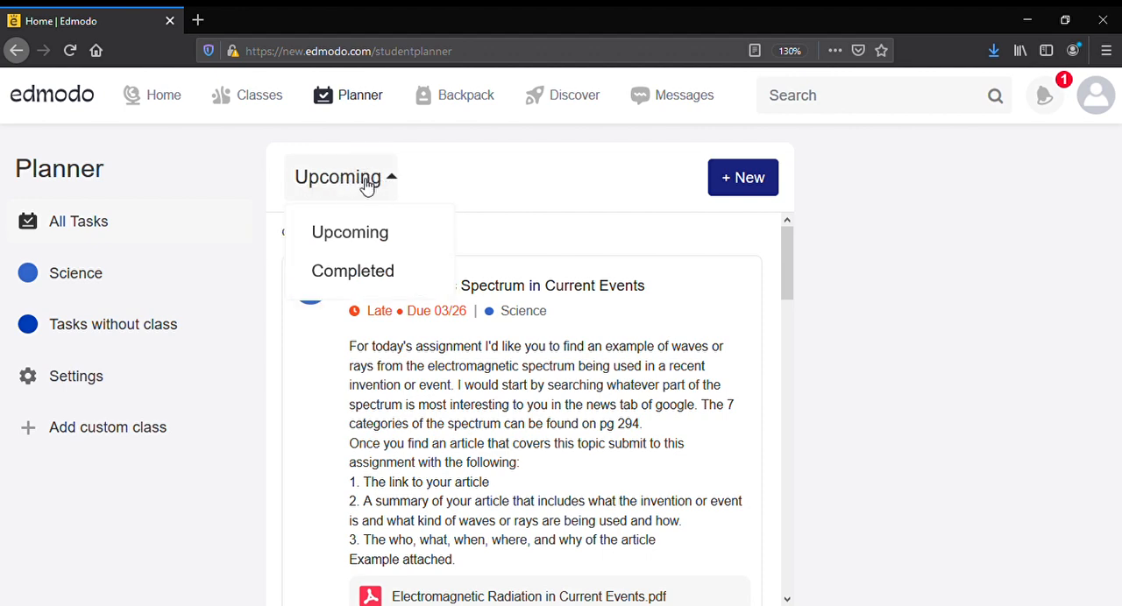
pyautogui.click(352, 270)
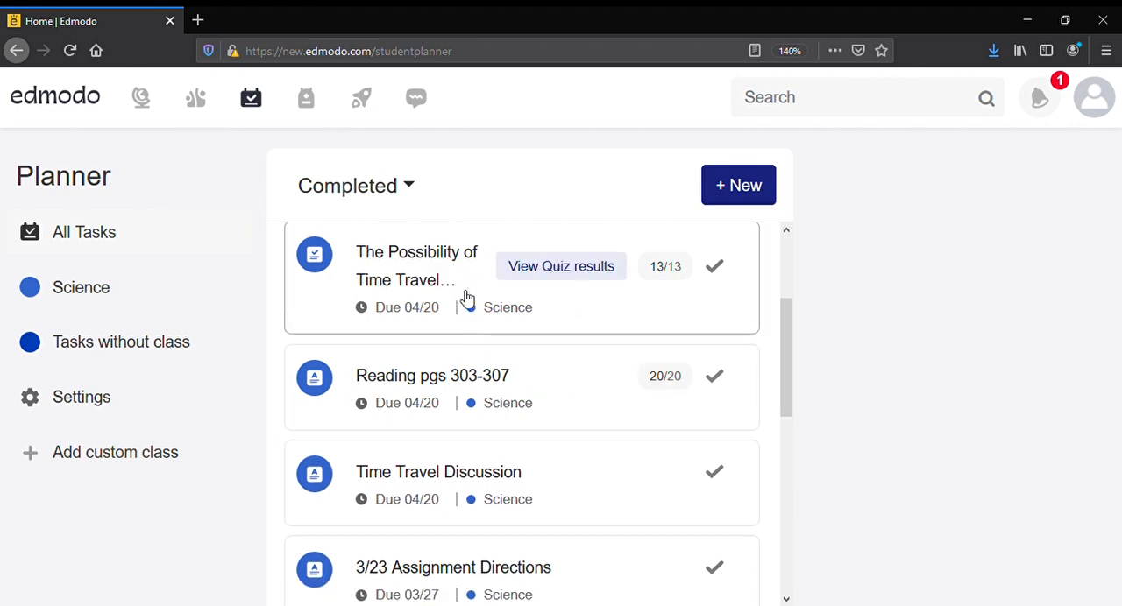
pyautogui.click(354, 186)
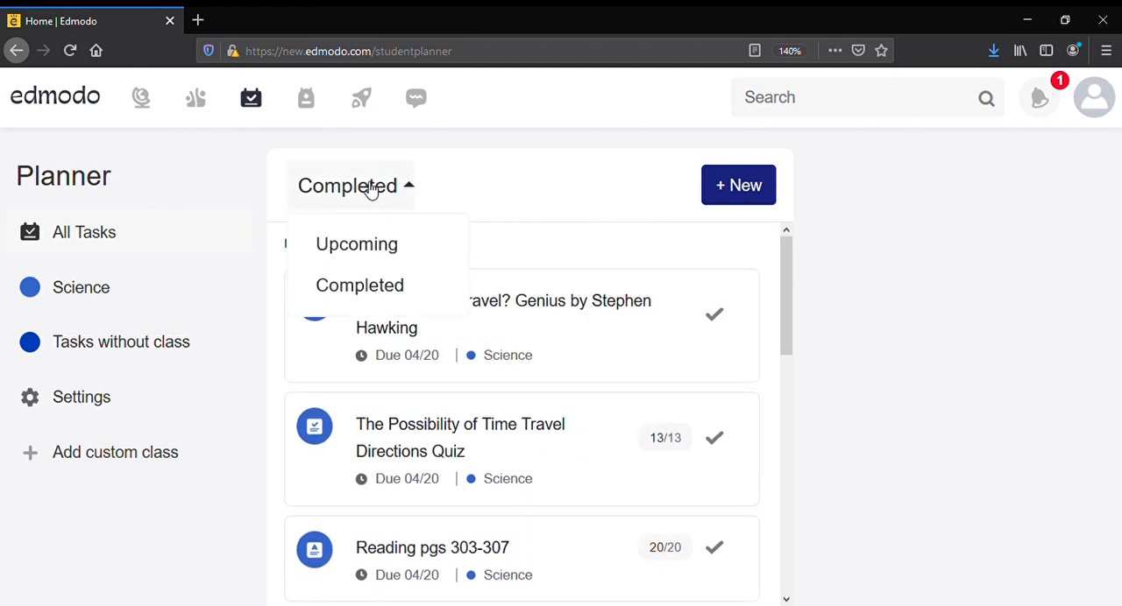
pyautogui.click(356, 244)
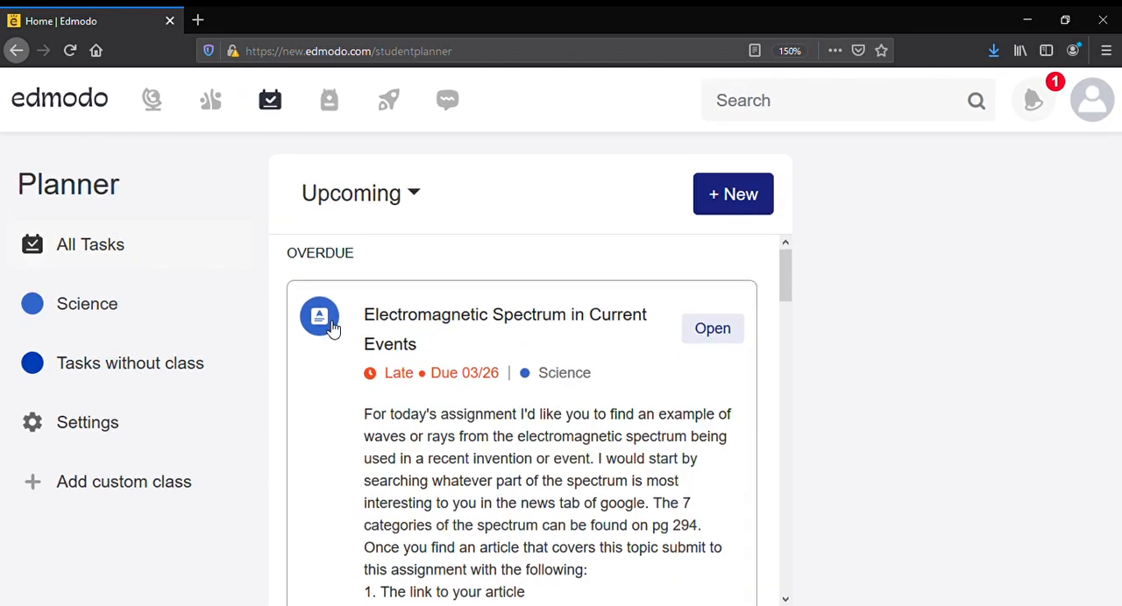
pyautogui.scroll(-3)
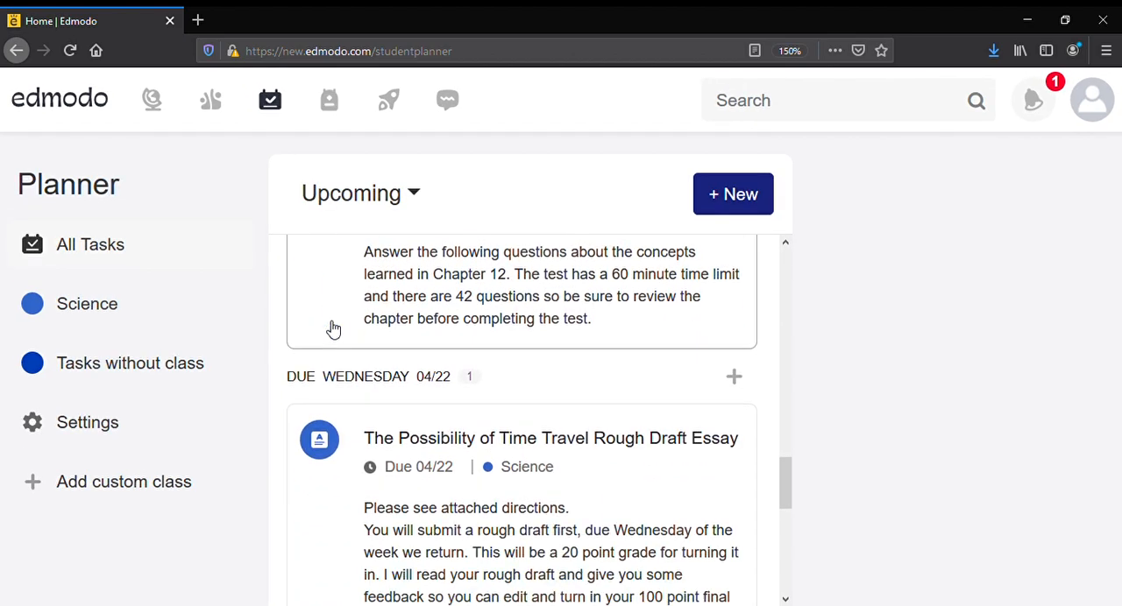
pyautogui.scroll(-3)
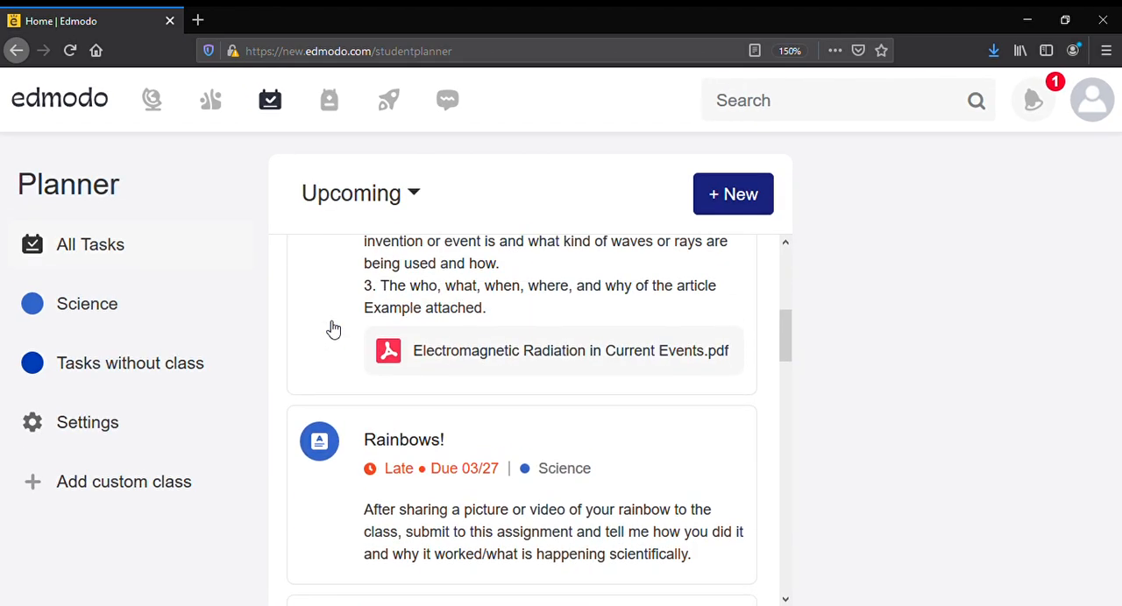
pyautogui.scroll(3)
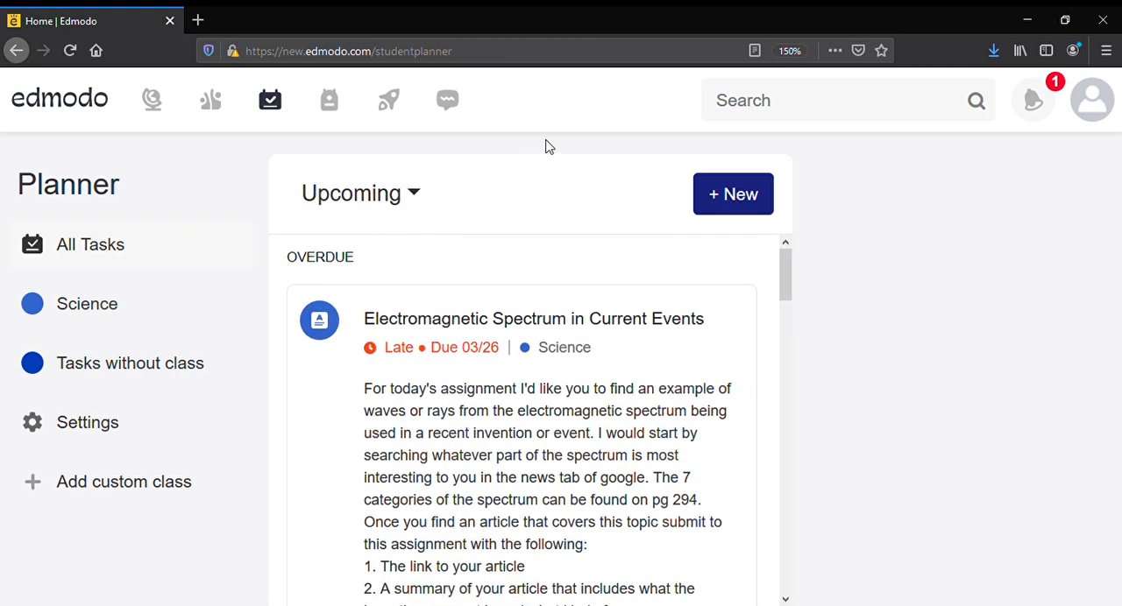